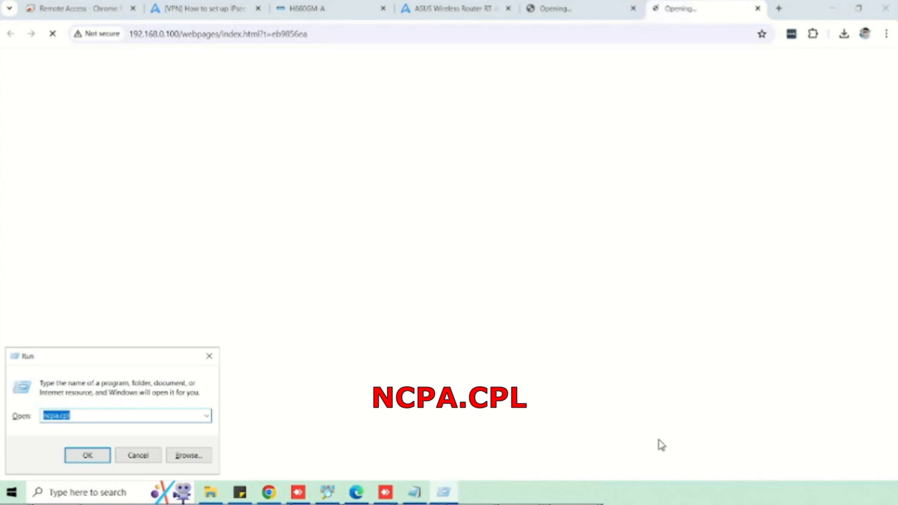
Step: Show the Wi-Fi connection details: IPv4 192.168.50.156 and gateway 192.168.50.1
click(87, 455)
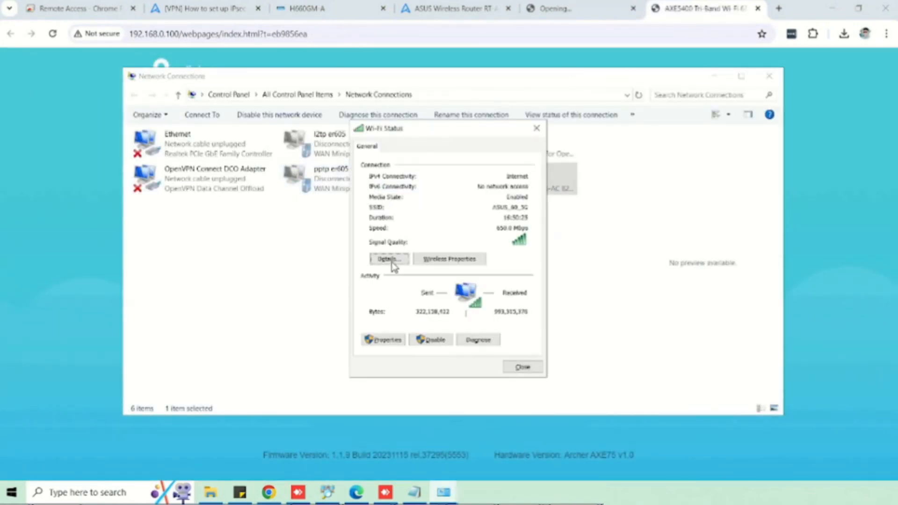
click(389, 259)
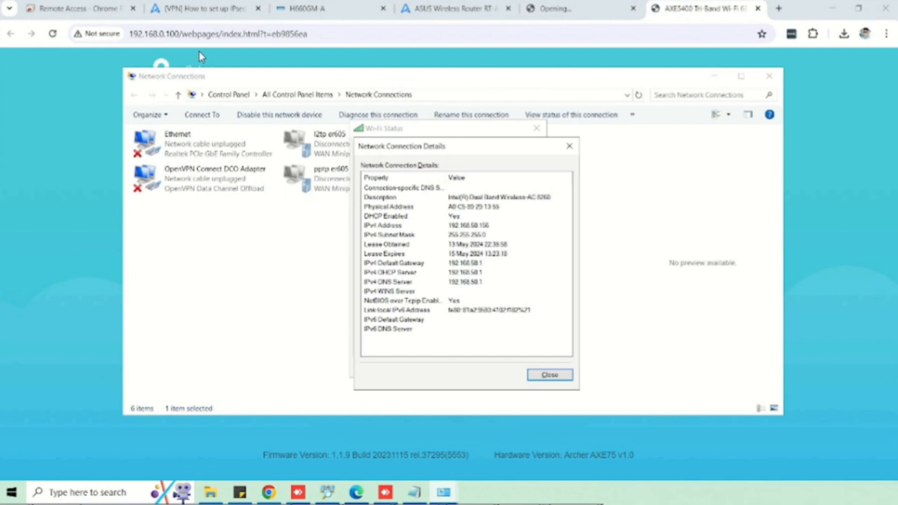
mouse_move(202, 43)
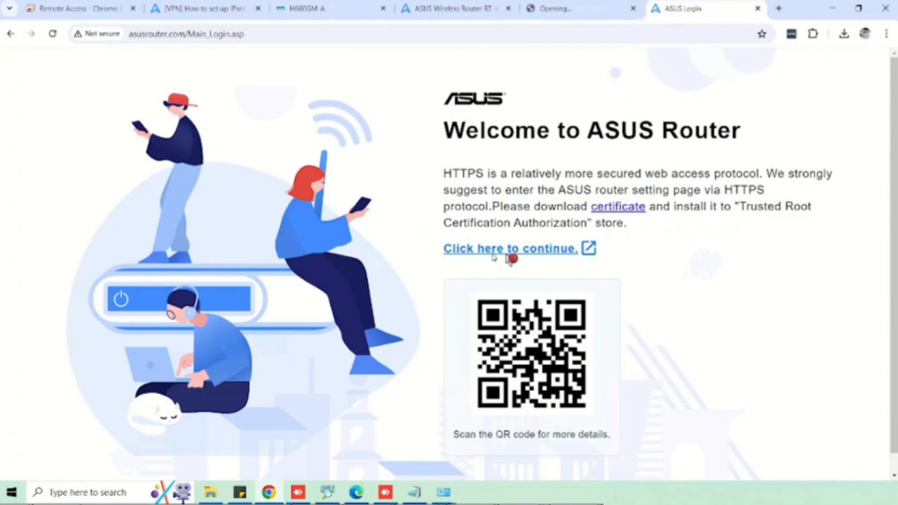
Step: Sign in to the RT-AX3000 router interface with username 'admin' and its password
click(508, 248)
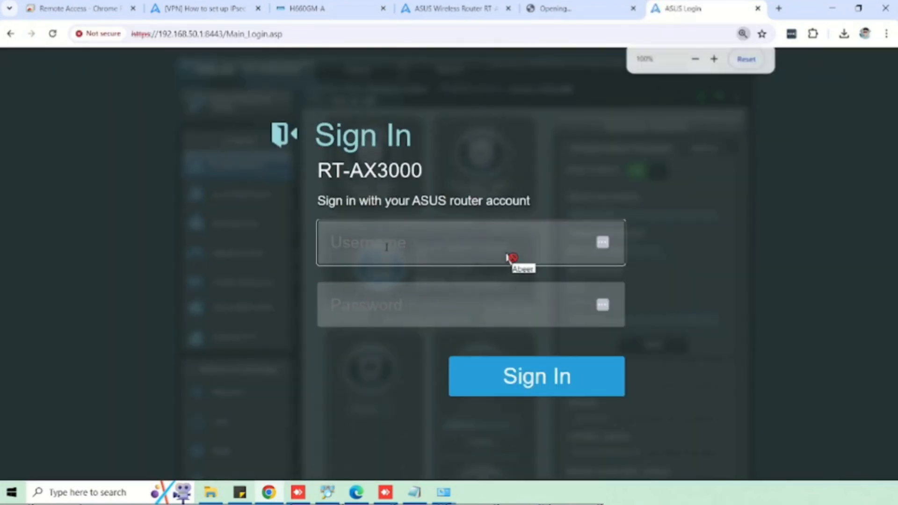
text(admin)
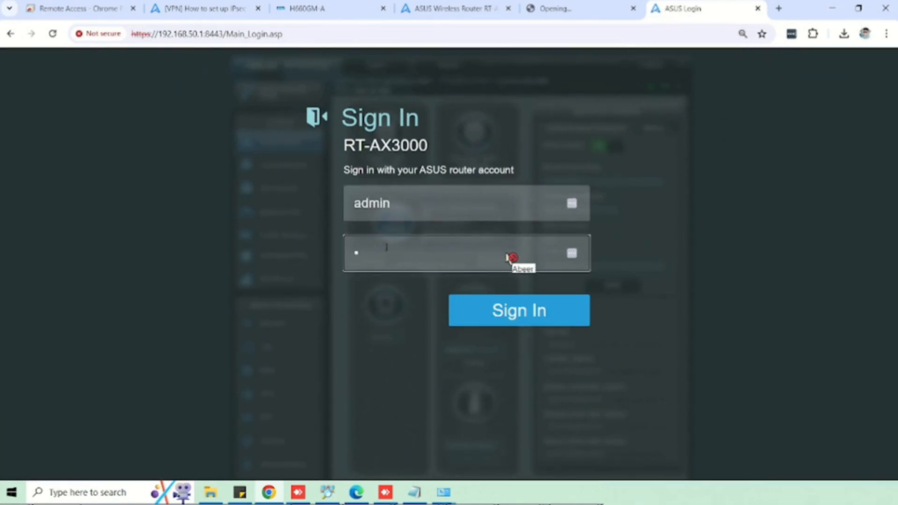
text(password)
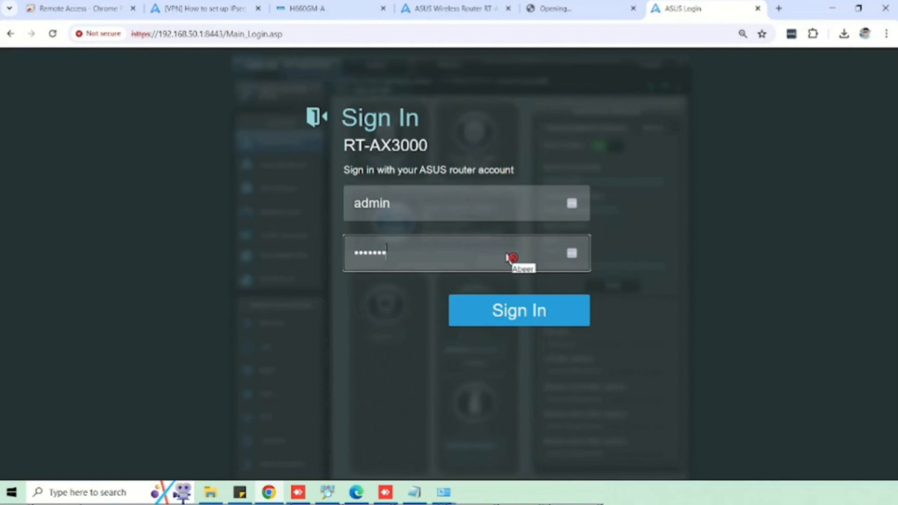
click(518, 309)
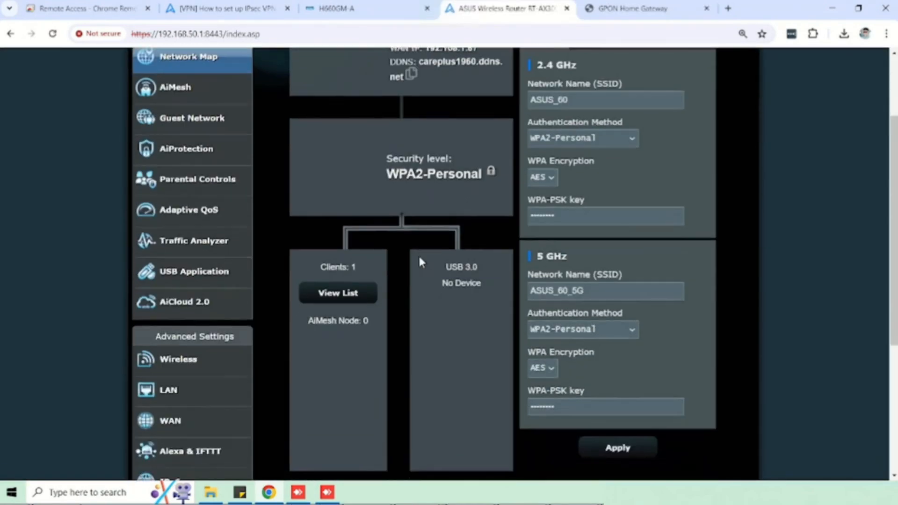
Step: Switch Enable Port Forwarding to ON under WAN > Virtual Server / Port Forwarding
scroll(down, 3)
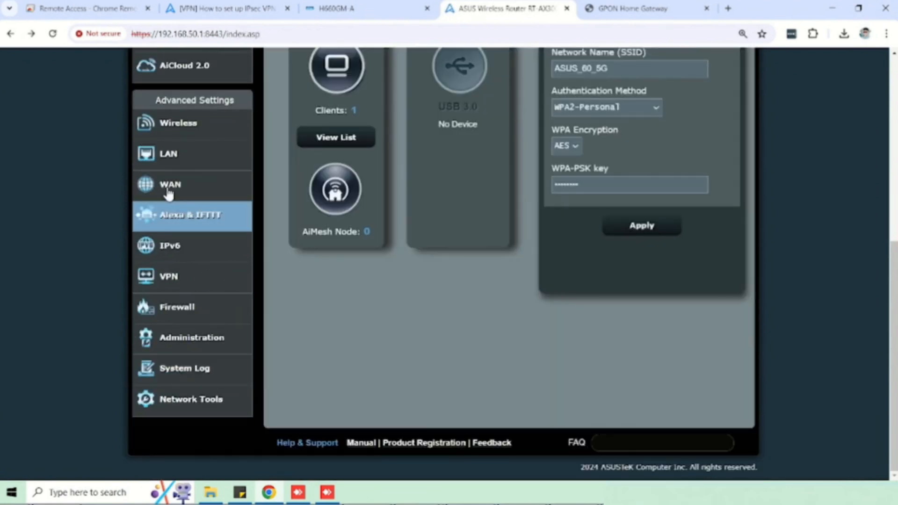
click(169, 184)
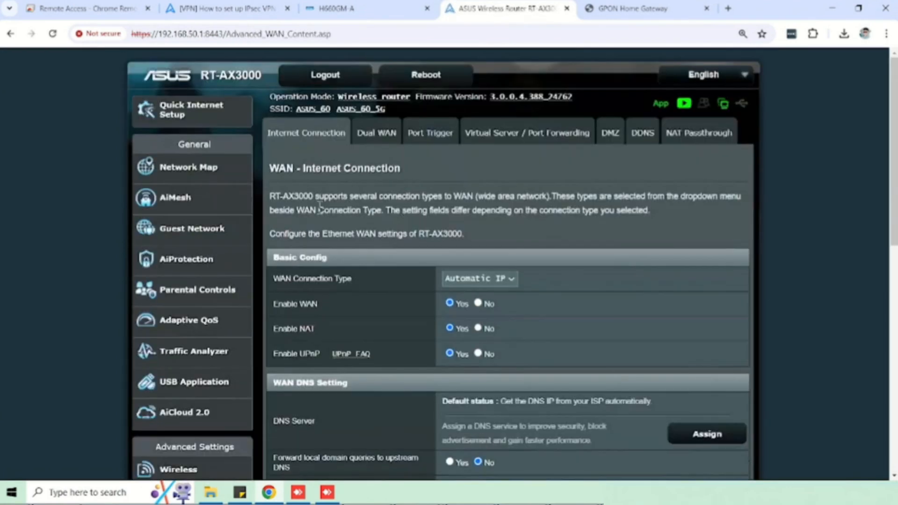
mouse_move(512, 138)
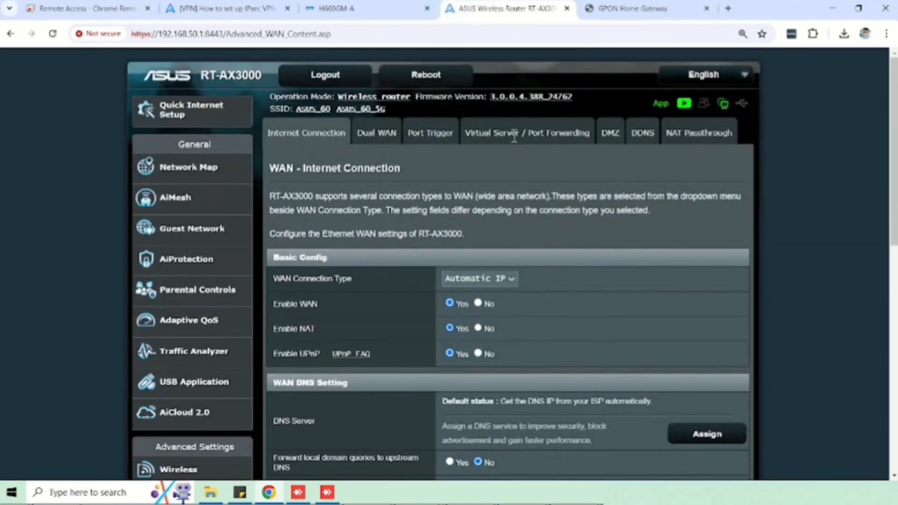
click(526, 132)
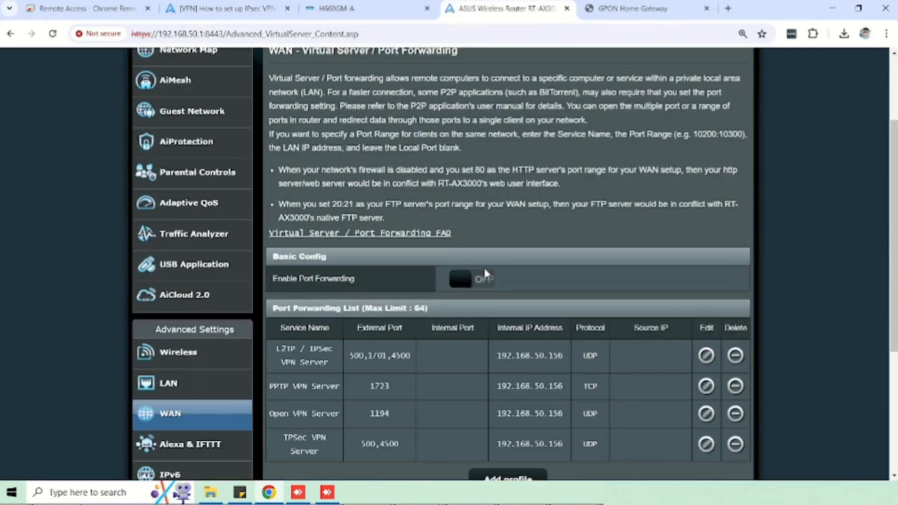
click(469, 279)
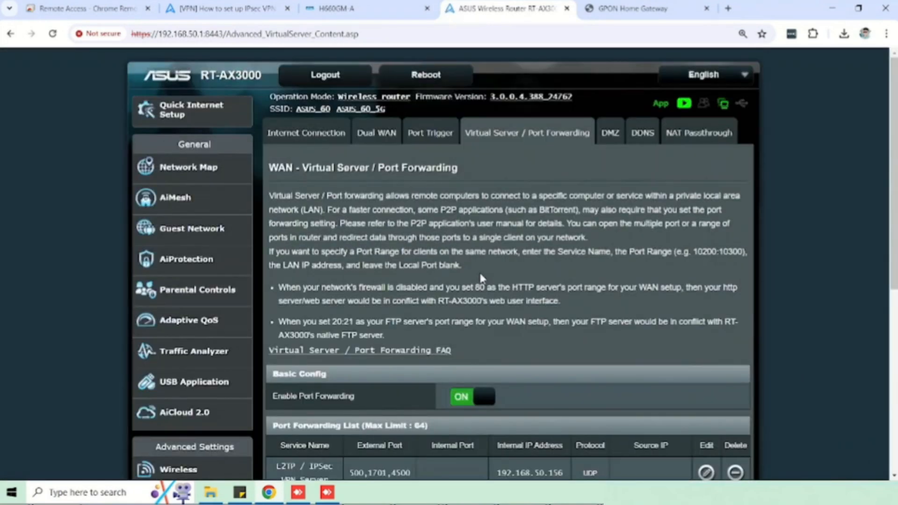
scroll(down, 3)
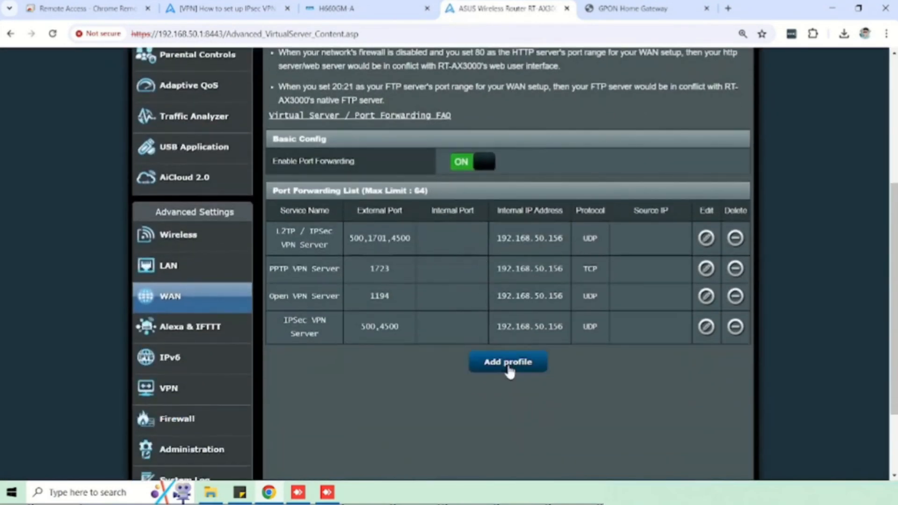
Step: Add and save rule 'test': TCP, ports 3389, internal IP 192.168.50.2
click(506, 361)
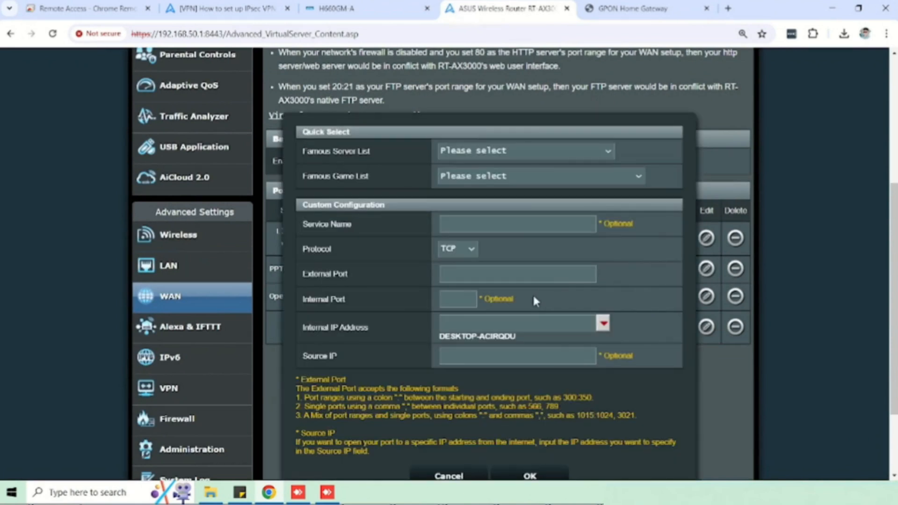
mouse_move(541, 159)
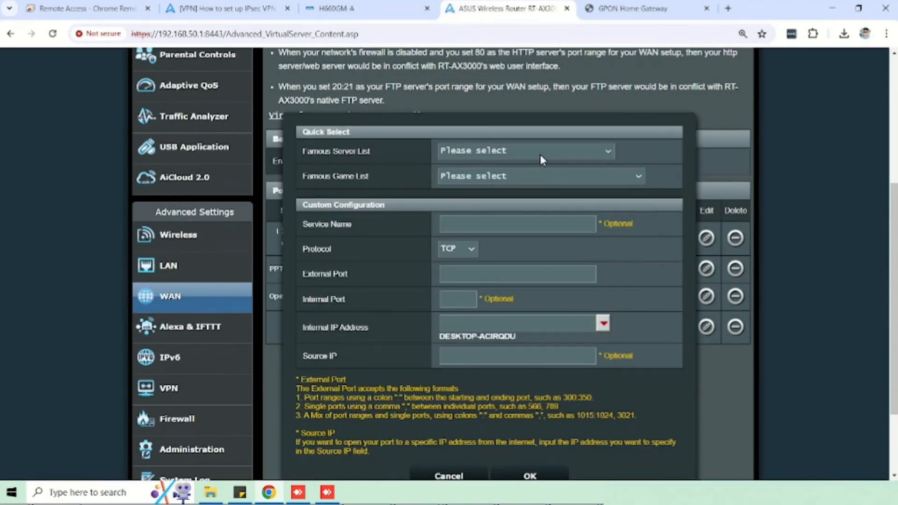
click(523, 151)
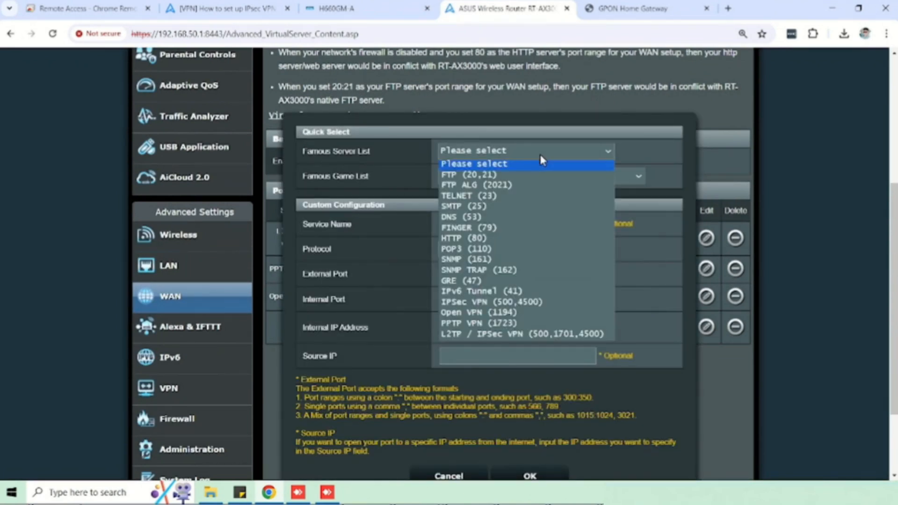
mouse_move(539, 159)
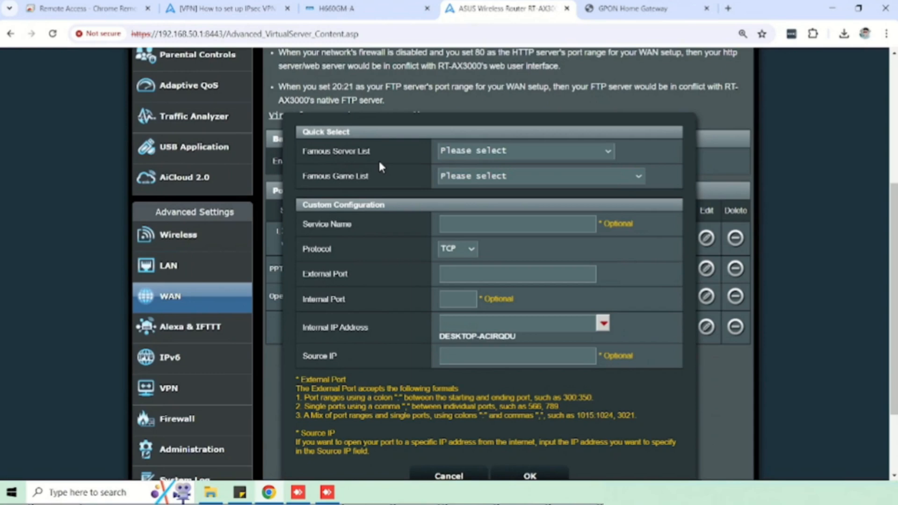
text(Test)
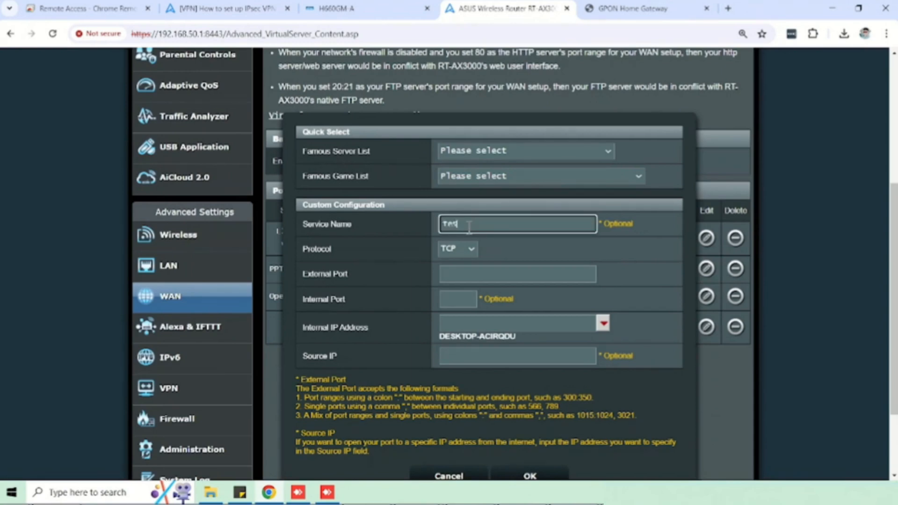
click(438, 264)
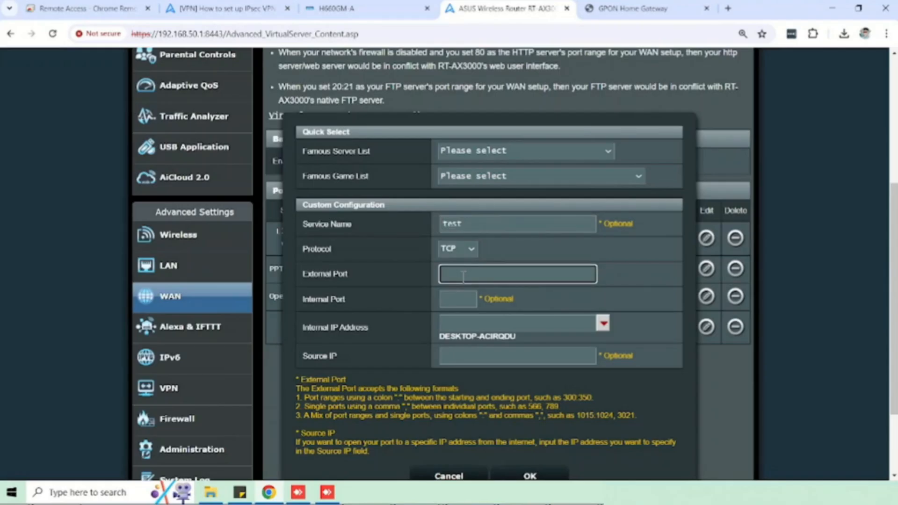
text(3389)
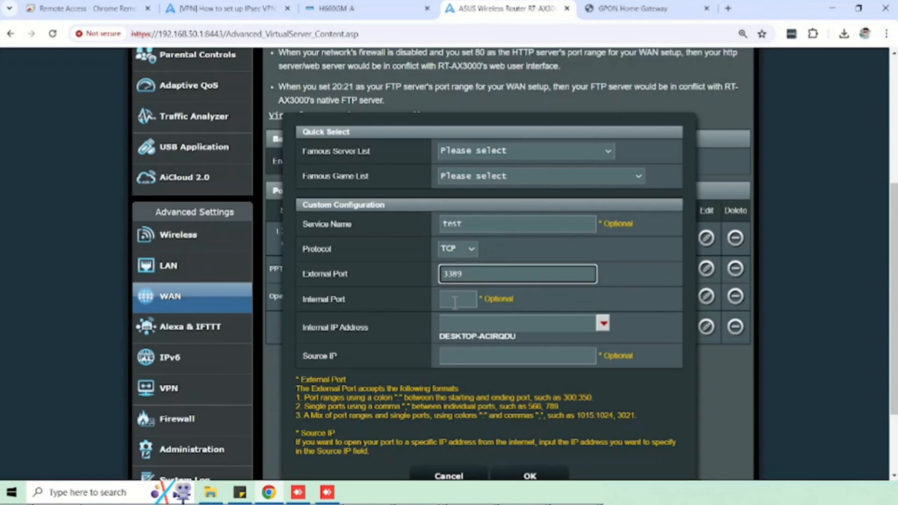
text(1000)
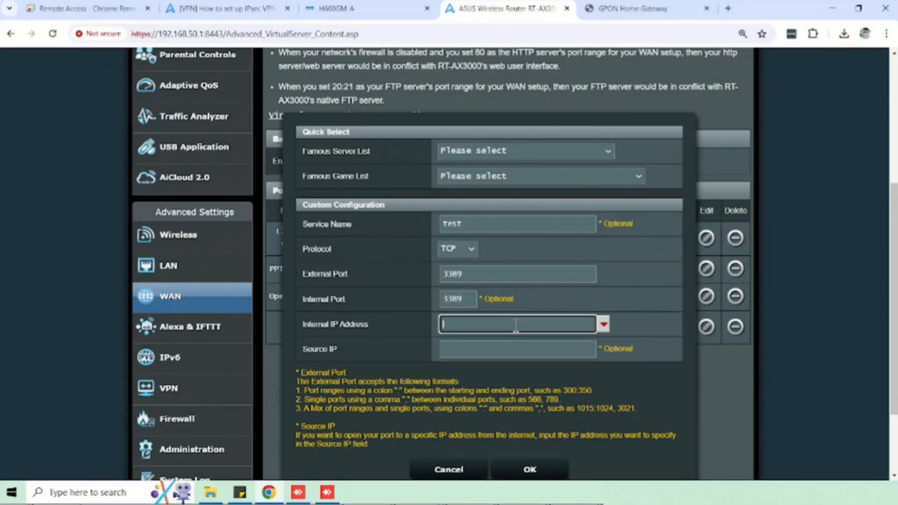
text(192.168.50.2)
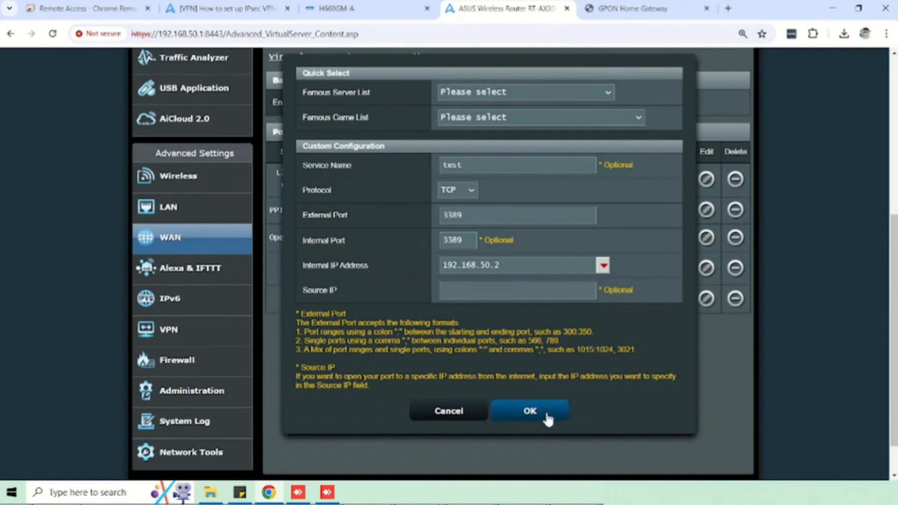
click(529, 411)
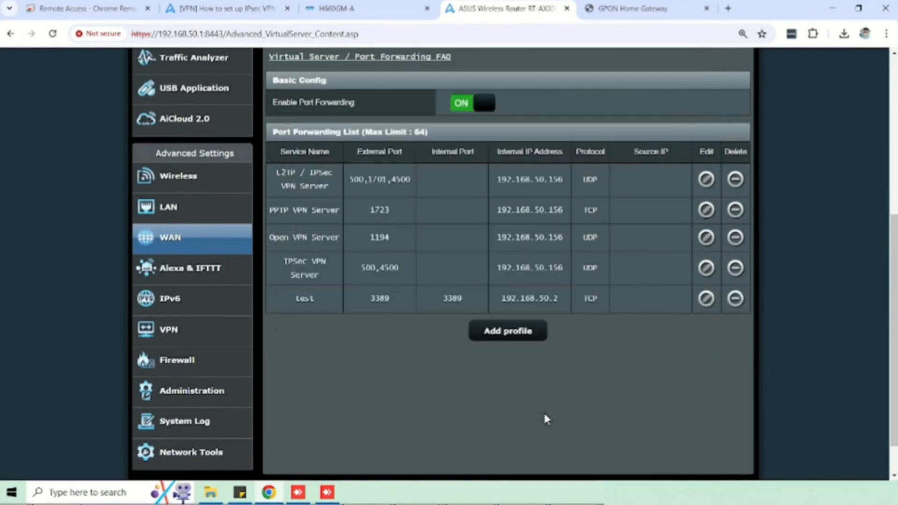
mouse_move(516, 383)
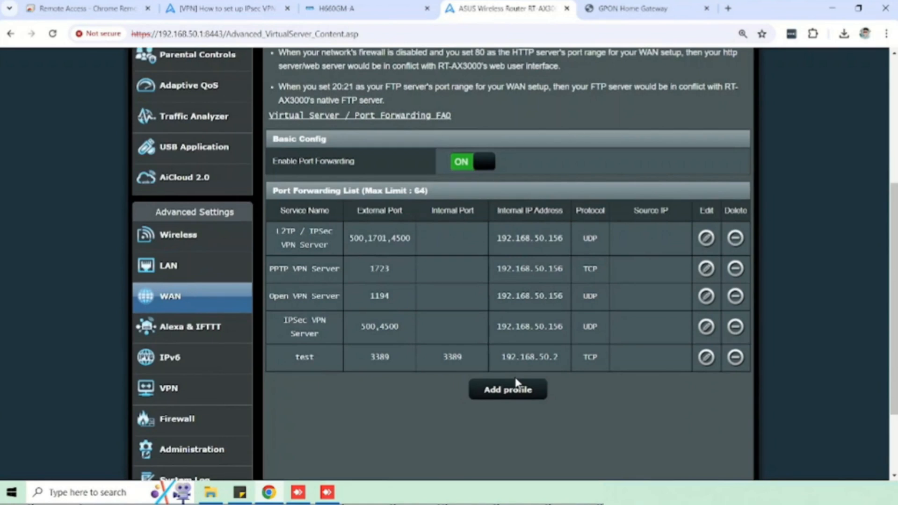
Step: Delete the 'test' rule from the port forwarding list
scroll(down, 3)
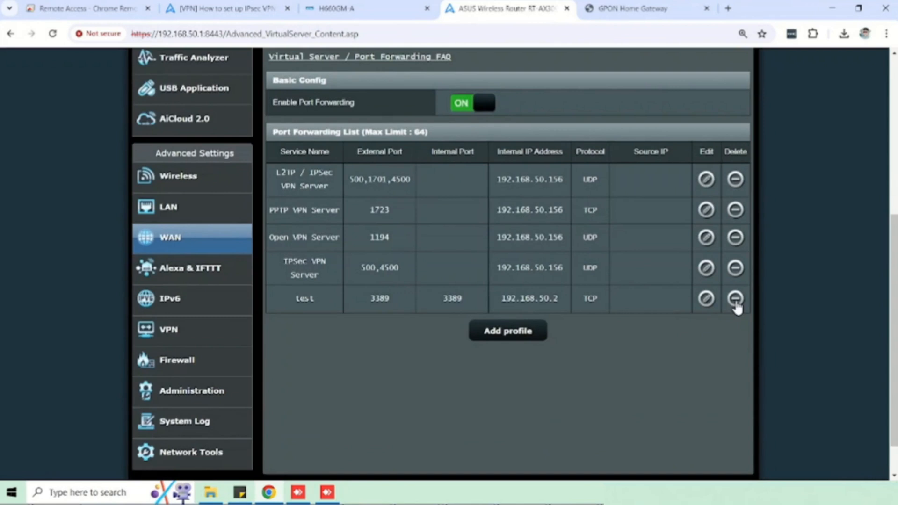
click(734, 298)
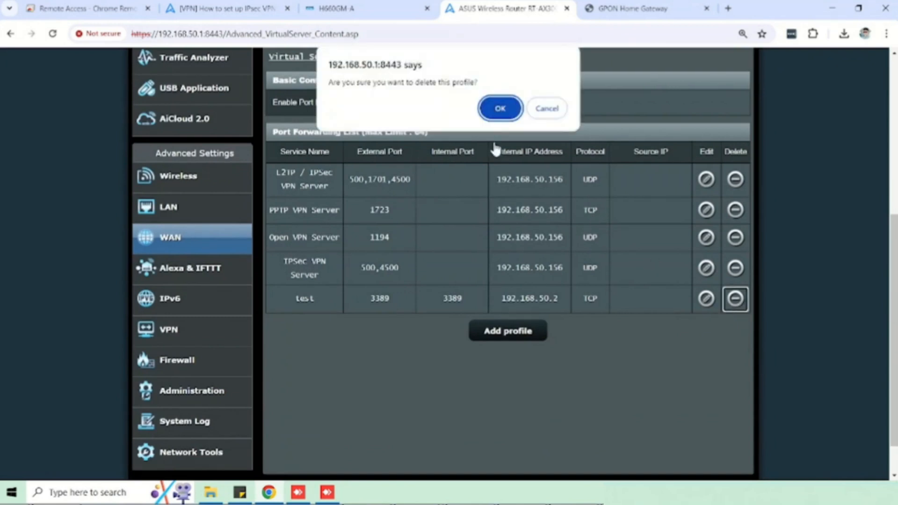
click(499, 108)
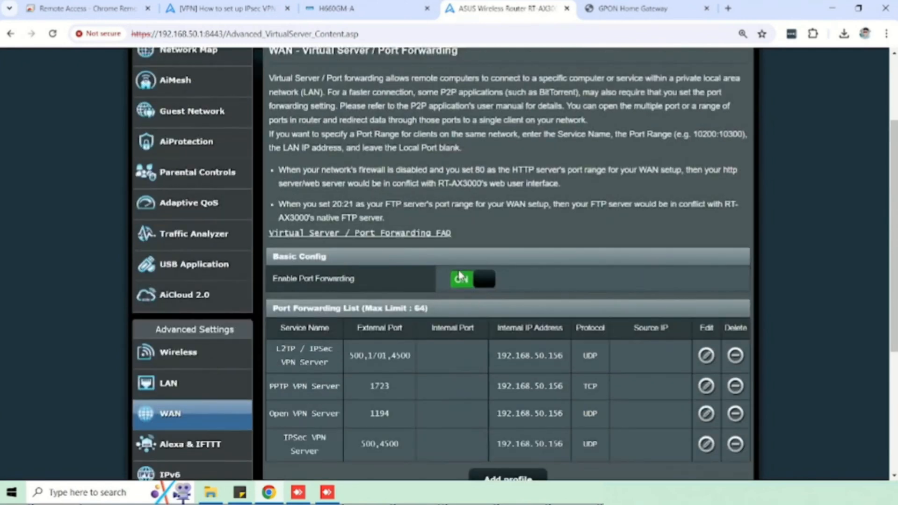
Step: Toggle Enable Port Forwarding off and back on
click(463, 280)
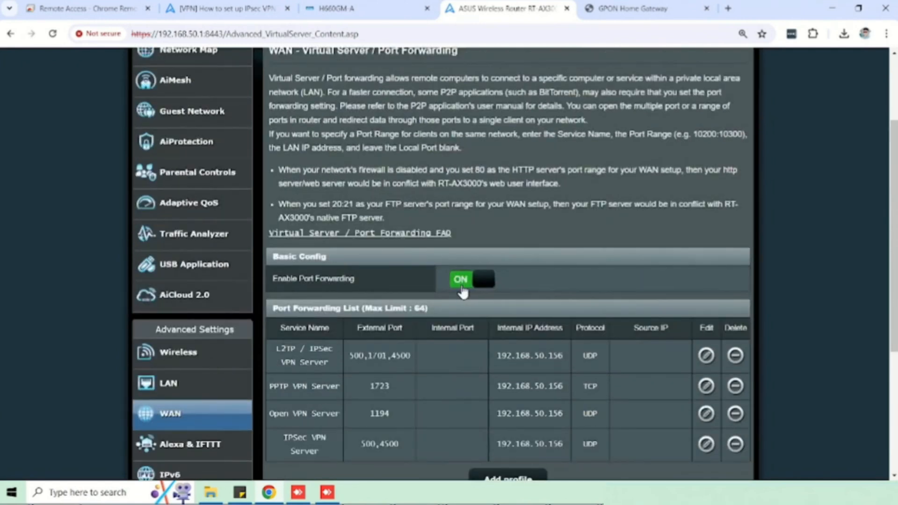
click(470, 279)
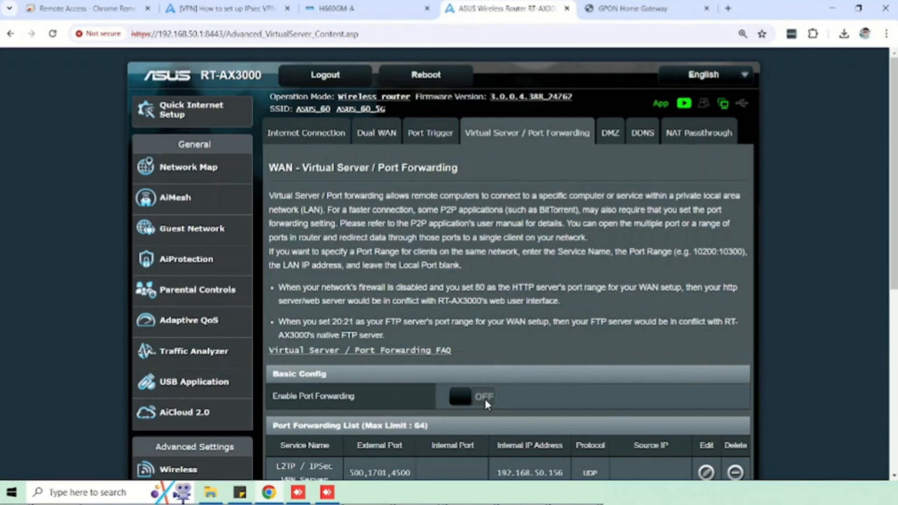
click(471, 396)
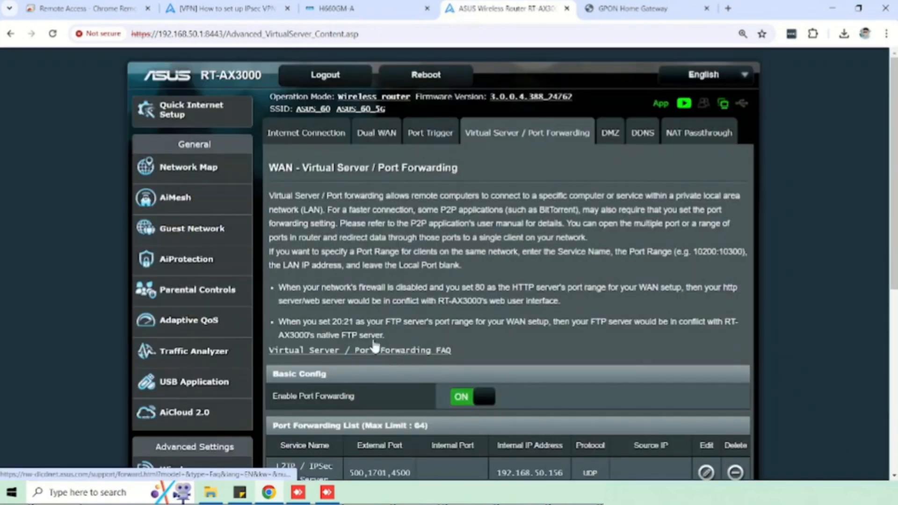
click(609, 132)
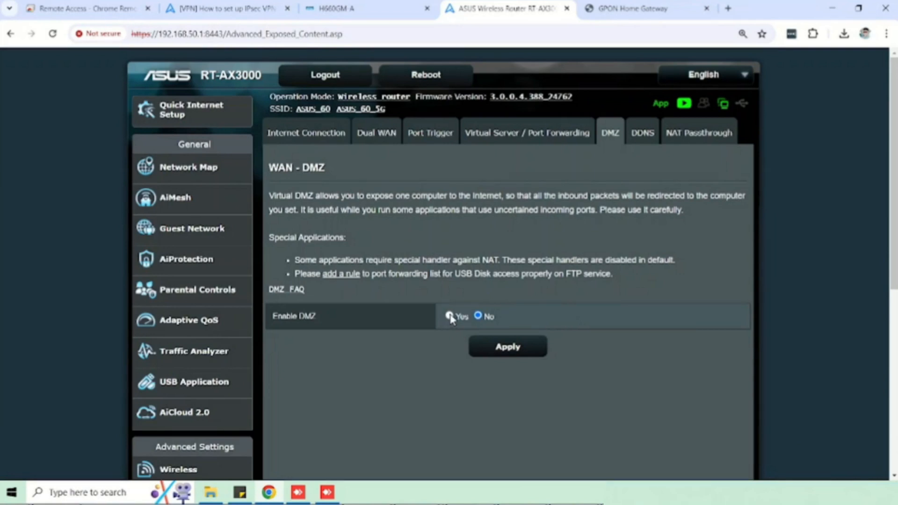
Step: Enable DMZ and apply it, then set Enable DMZ back to No
click(449, 316)
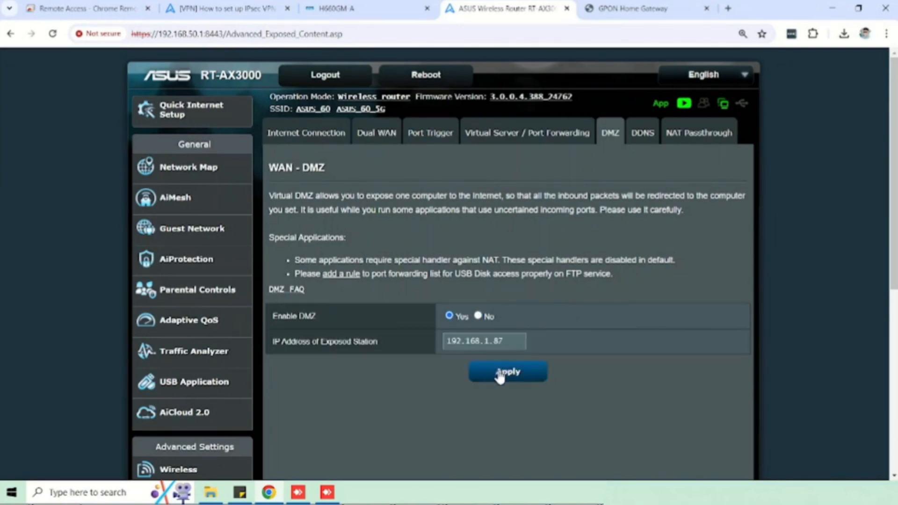
mouse_move(526, 132)
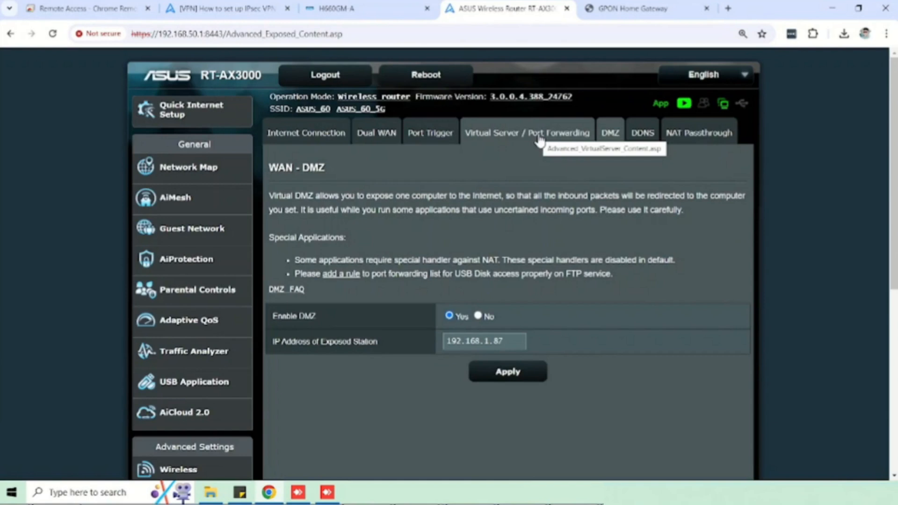
click(526, 132)
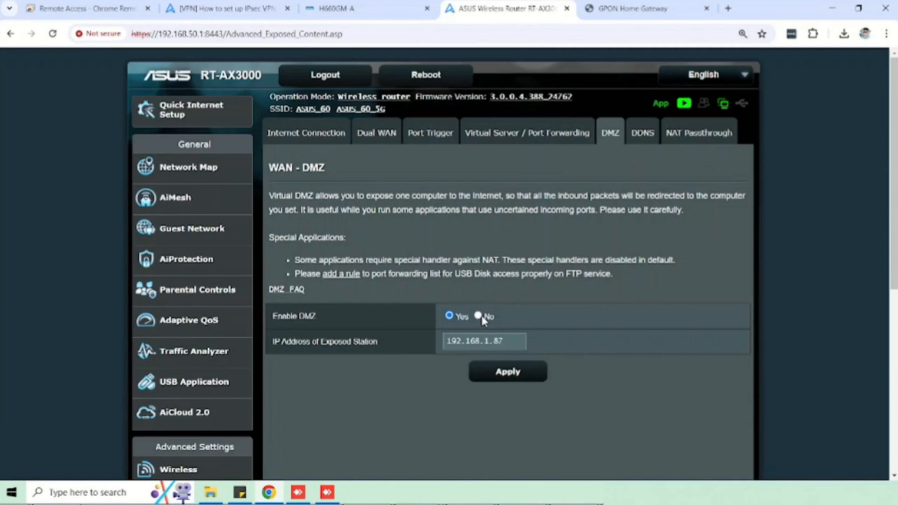
click(478, 316)
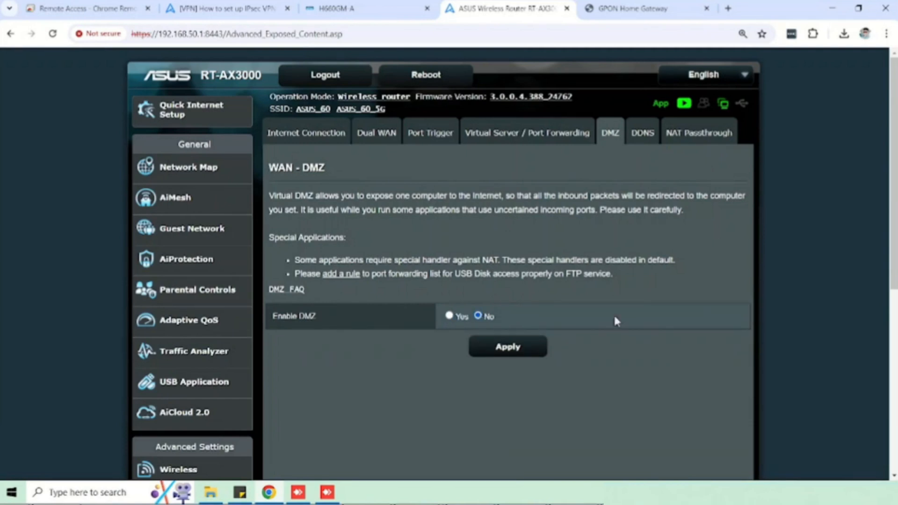
mouse_move(583, 372)
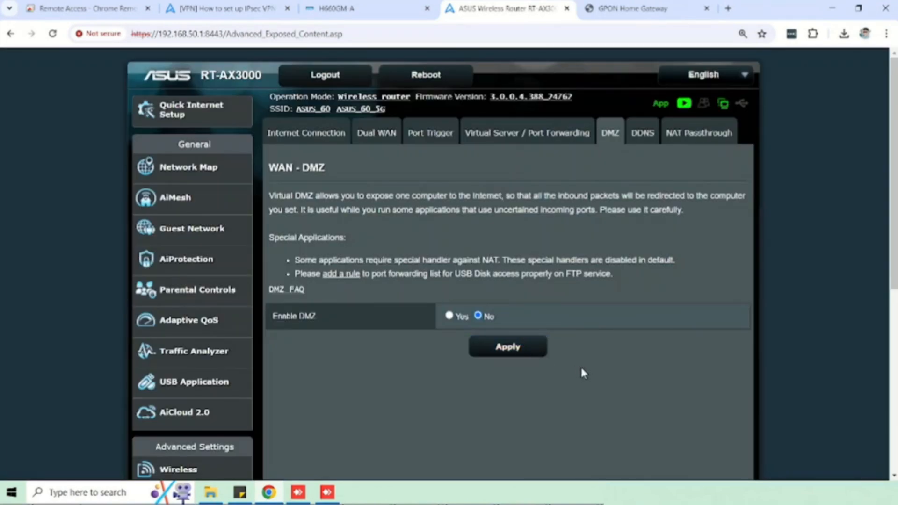